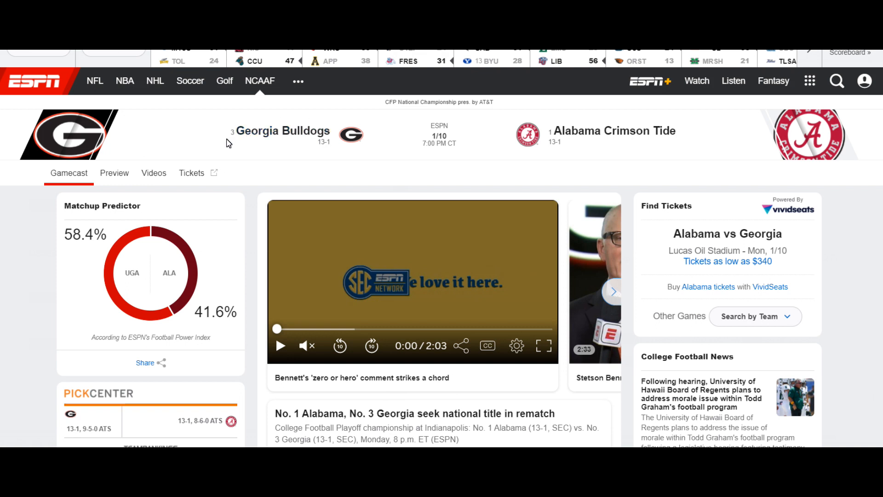
pyautogui.moveTo(225, 150)
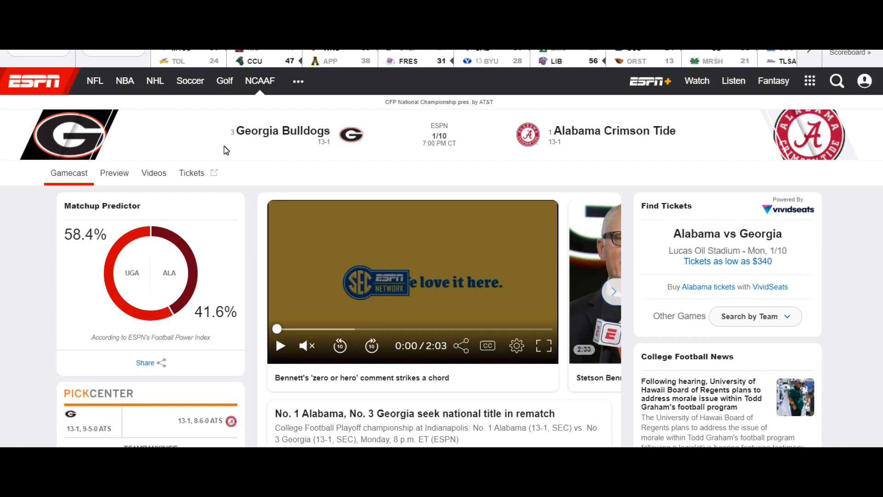
pyautogui.moveTo(276, 163)
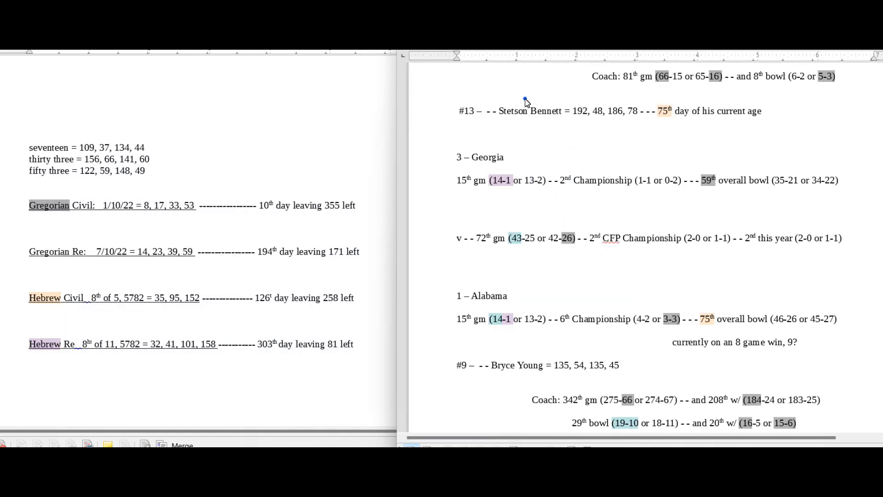
# Review the championship and venue cipher lines in the notes
pyautogui.moveTo(526, 110); pyautogui.dragTo(588, 365)
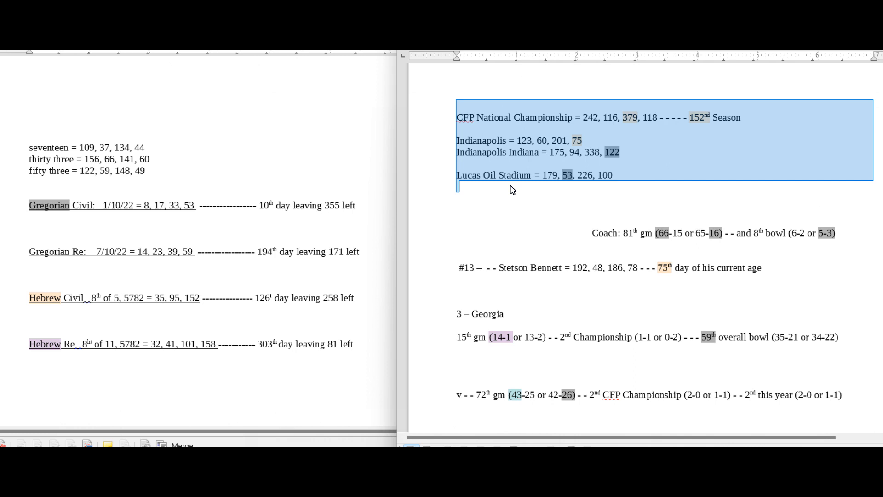
pyautogui.click(509, 214)
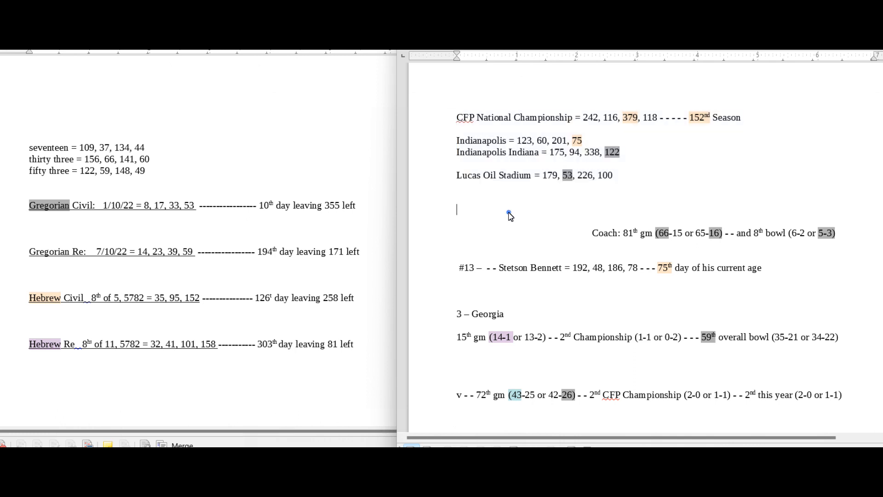
pyautogui.scroll(-3)
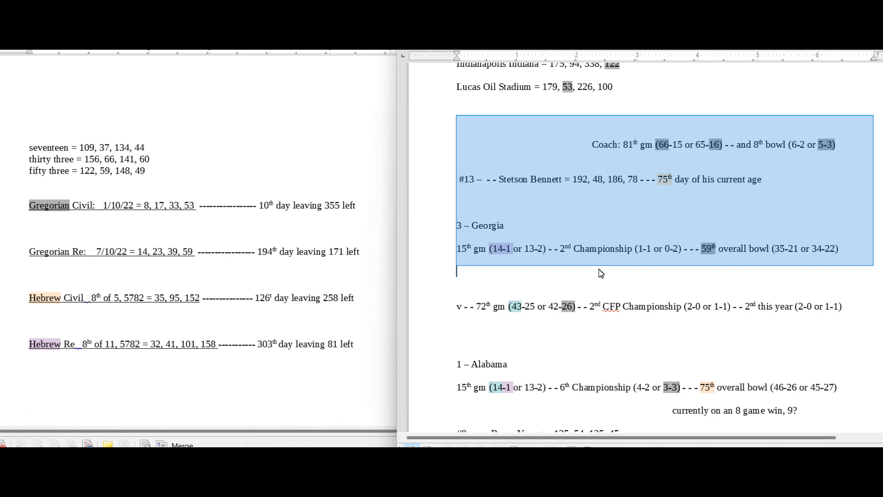
pyautogui.scroll(-3)
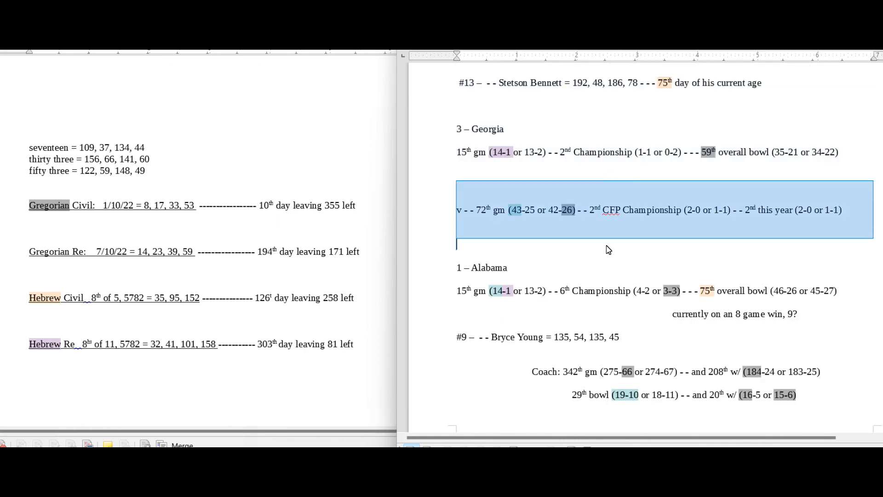
pyautogui.moveTo(517, 246)
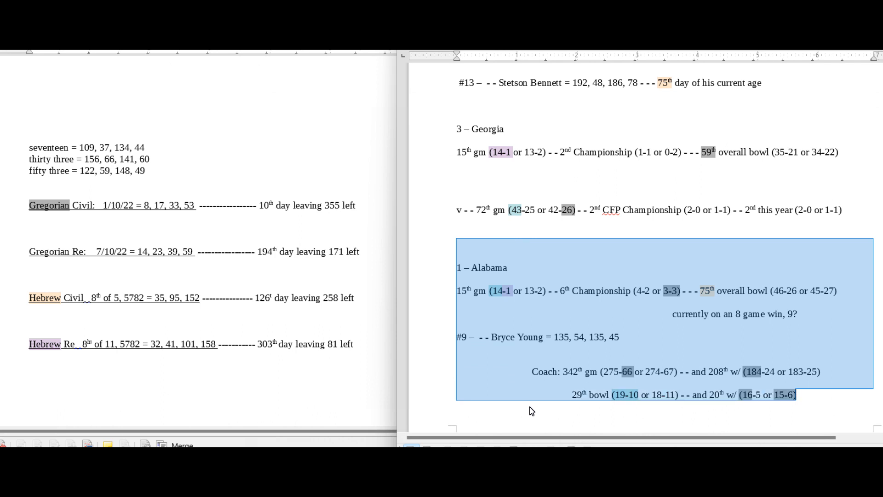
pyautogui.moveTo(532, 389)
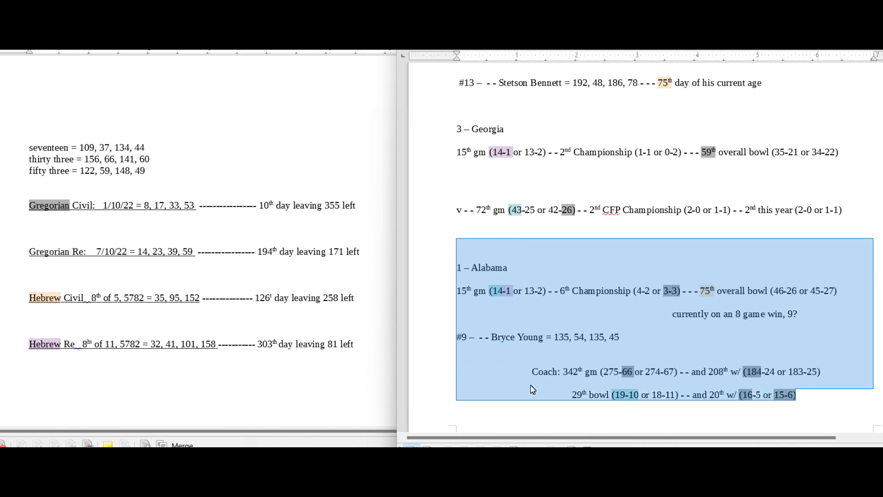
pyautogui.moveTo(535, 349)
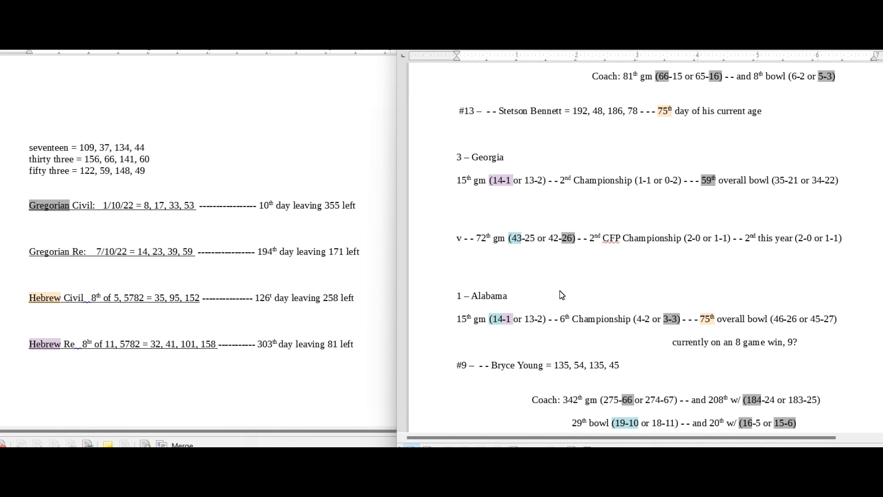
pyautogui.moveTo(535, 293)
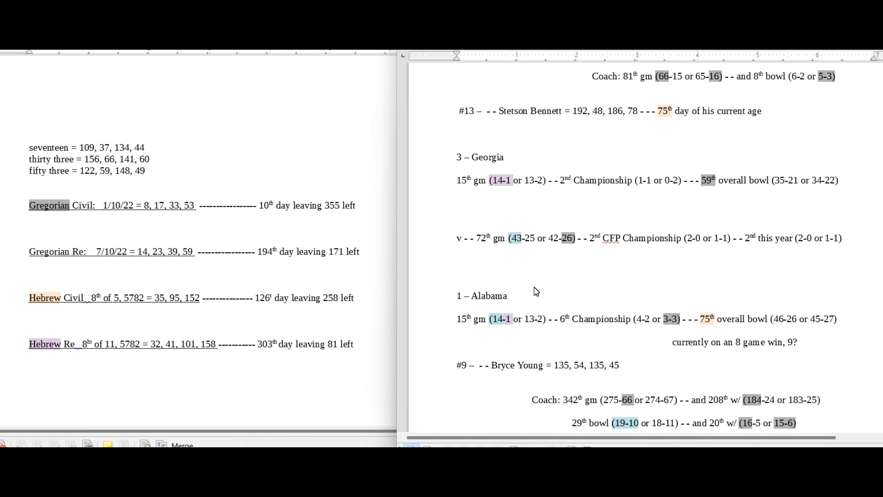
# Pick out Alabama's 14-1 record and the 43 in the 43-25 series record
pyautogui.click(456, 330)
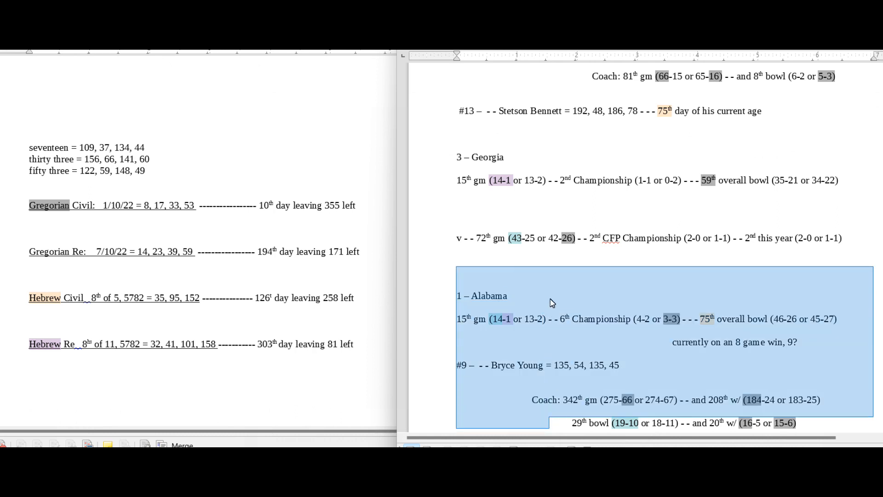
pyautogui.moveTo(529, 279)
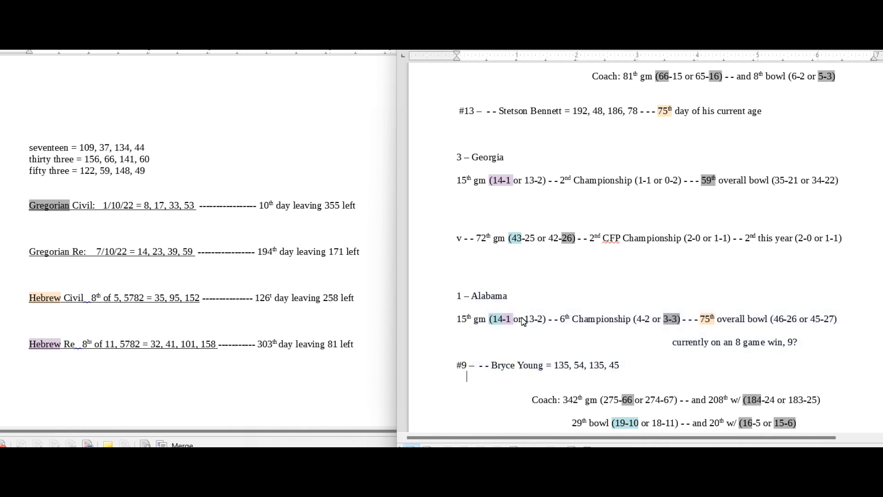
pyautogui.moveTo(505, 329)
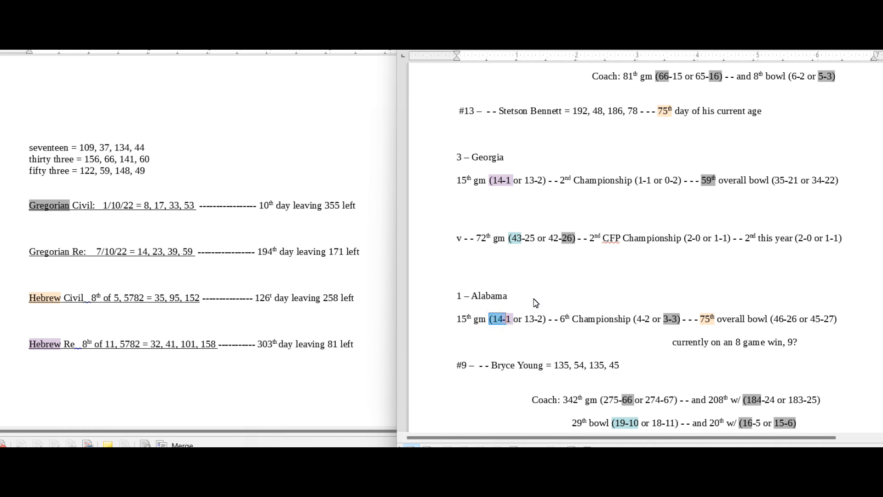
pyautogui.doubleClick(517, 238)
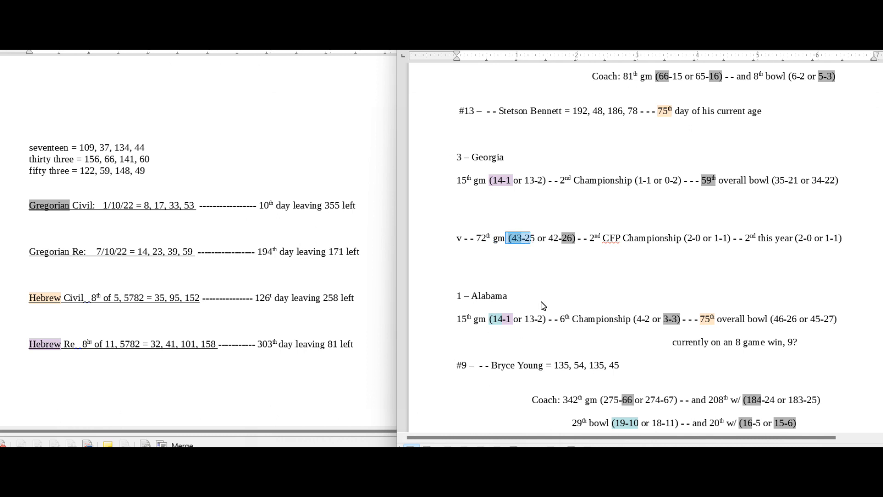
pyautogui.scroll(-3)
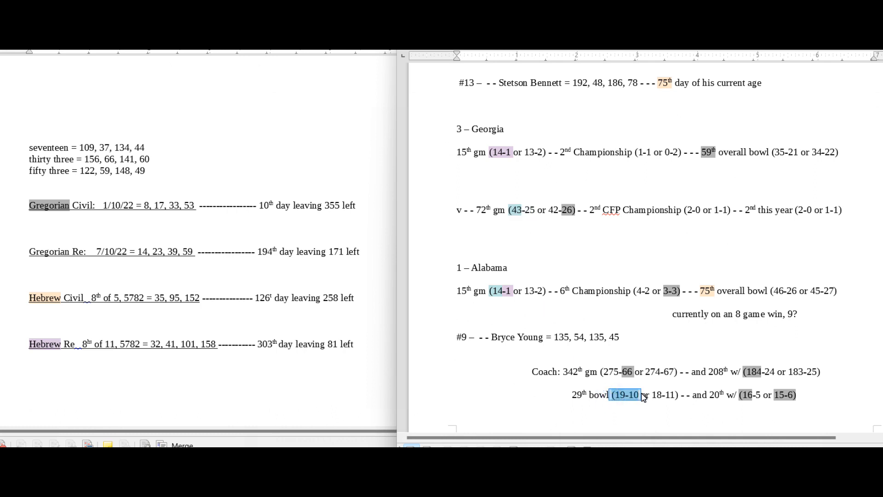
pyautogui.moveTo(636, 399)
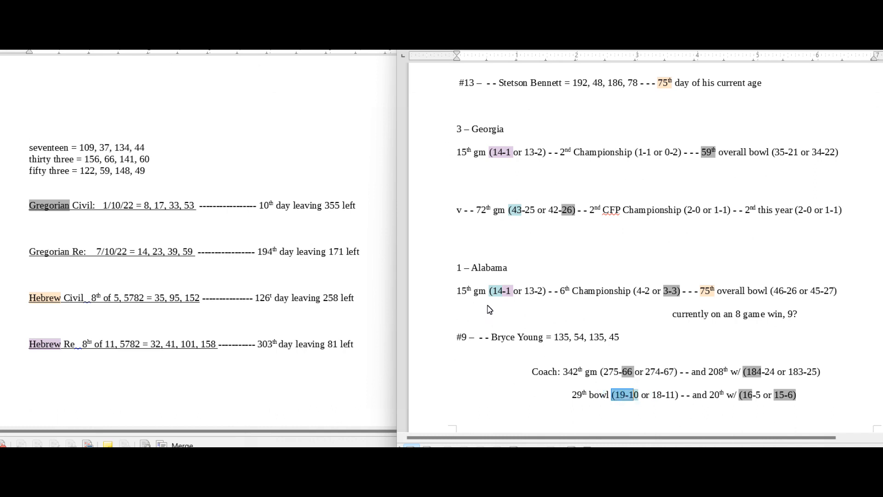
pyautogui.moveTo(494, 210); pyautogui.dragTo(527, 210)
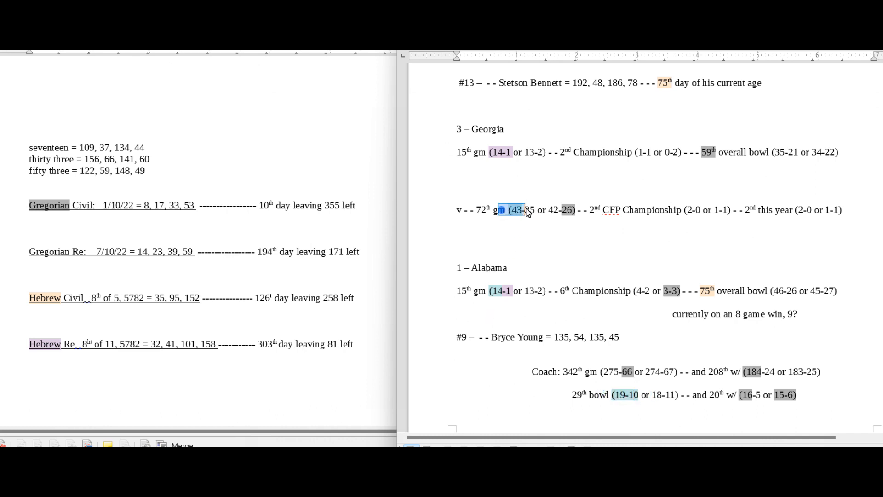
pyautogui.click(500, 291)
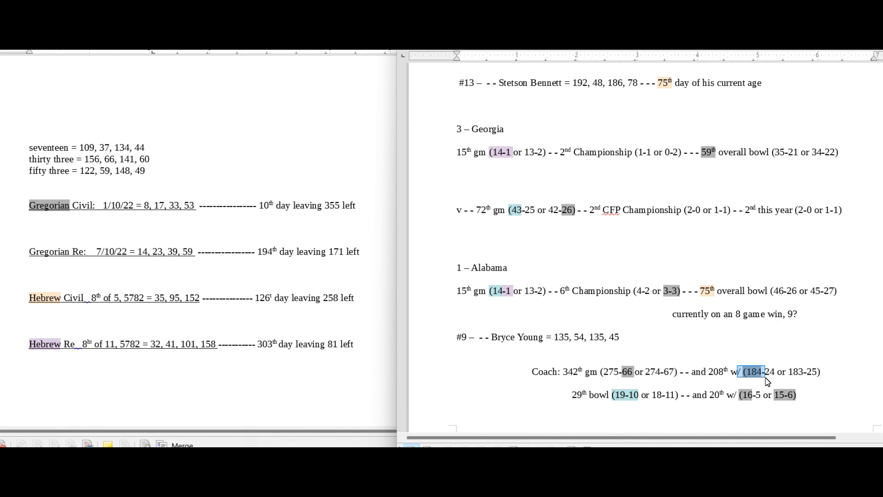
pyautogui.moveTo(753, 366)
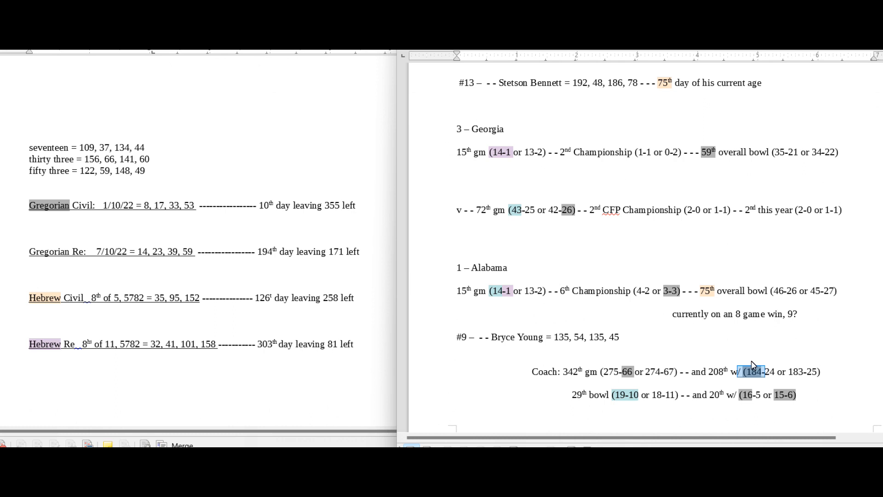
pyautogui.moveTo(728, 353)
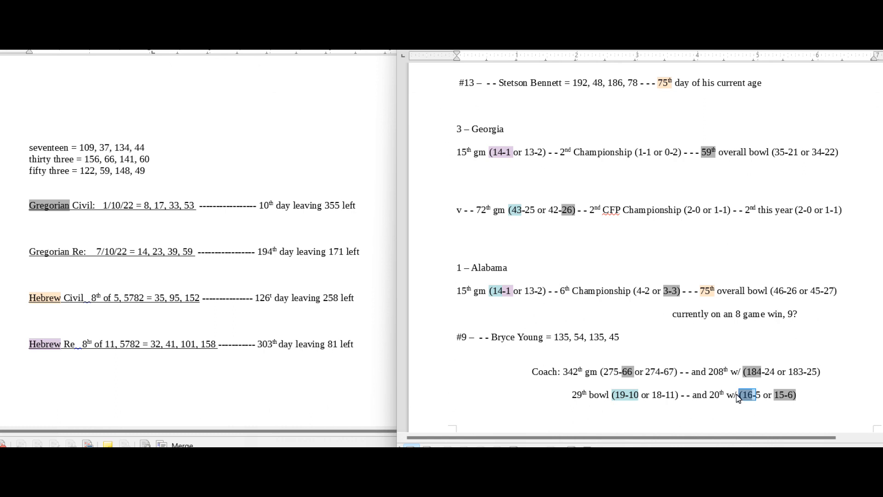
# Check the Bryce Young line and pick out the #9 jersey number
pyautogui.scroll(-3)
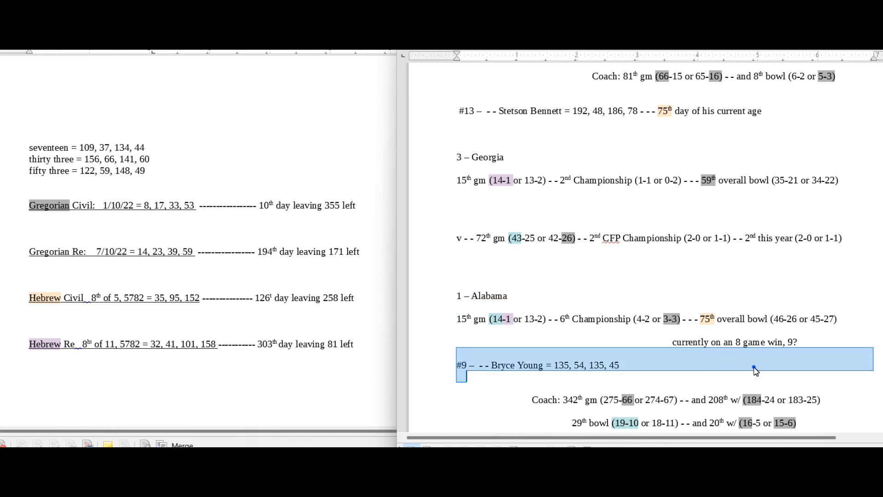
pyautogui.click(730, 342)
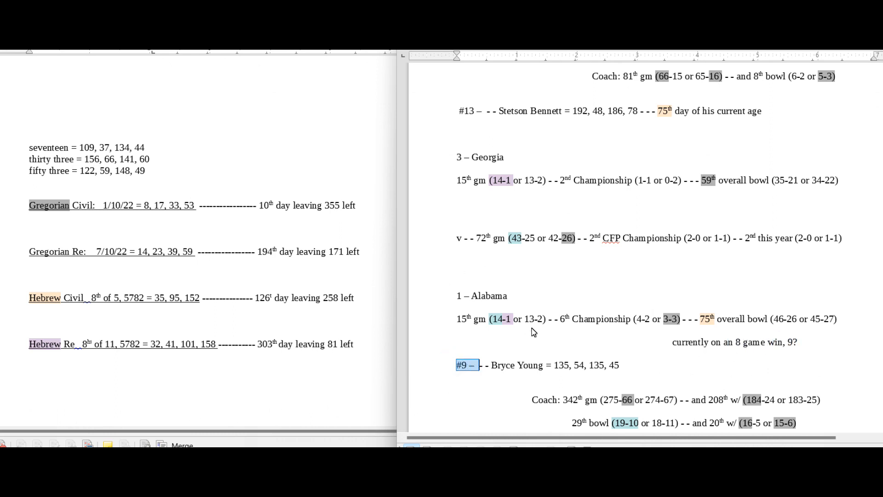
pyautogui.moveTo(610, 247)
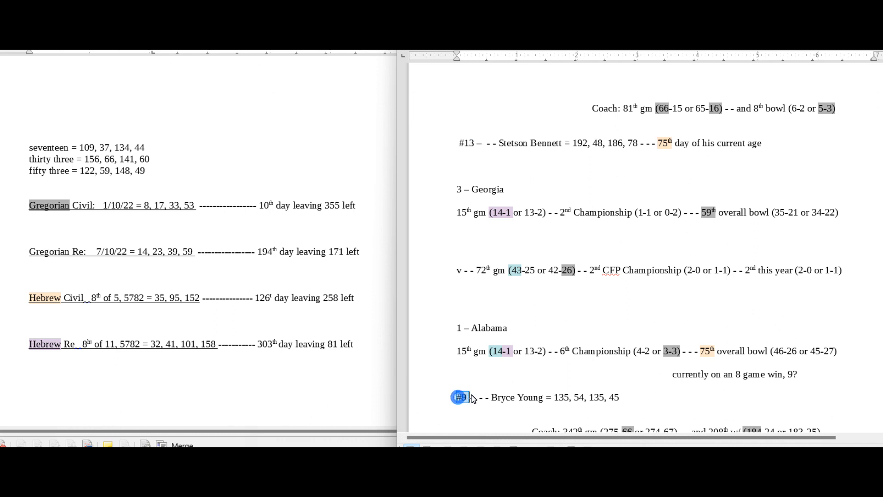
pyautogui.click(459, 397)
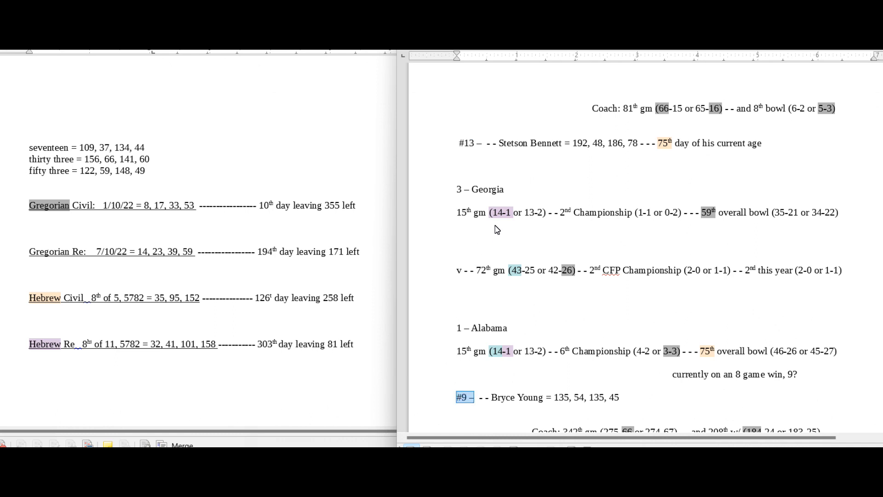
pyautogui.moveTo(539, 196)
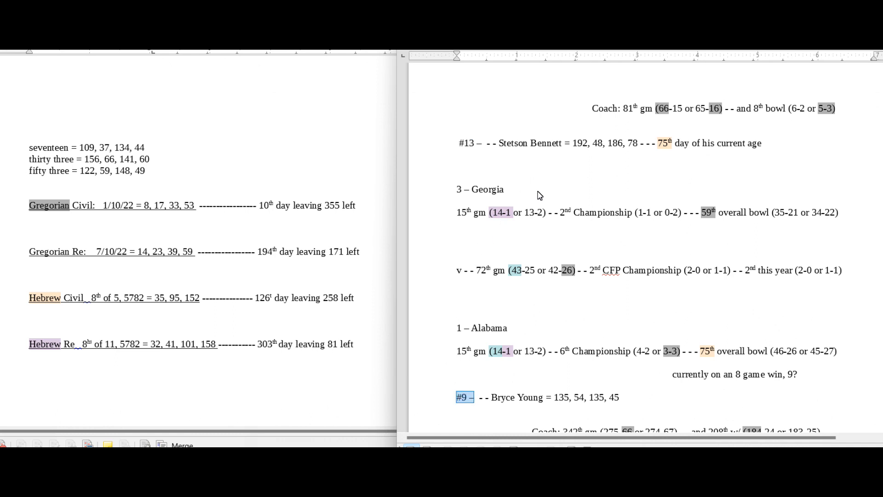
pyautogui.moveTo(806, 213)
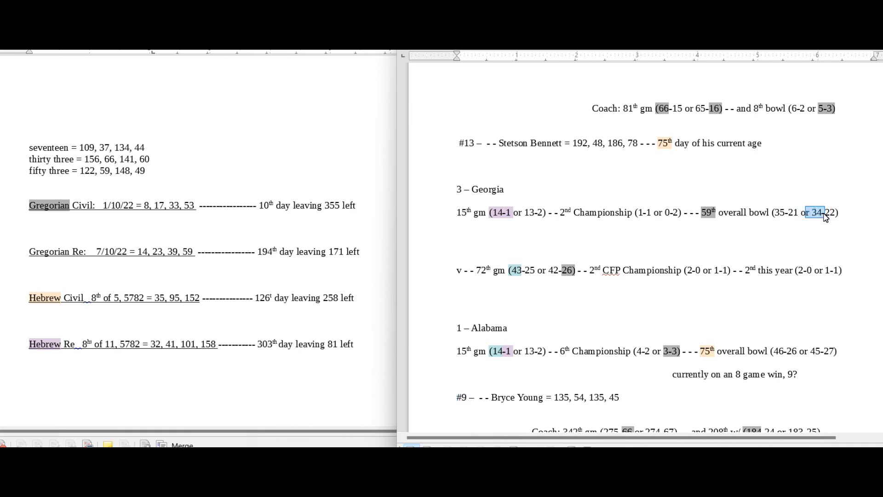
pyautogui.moveTo(820, 196)
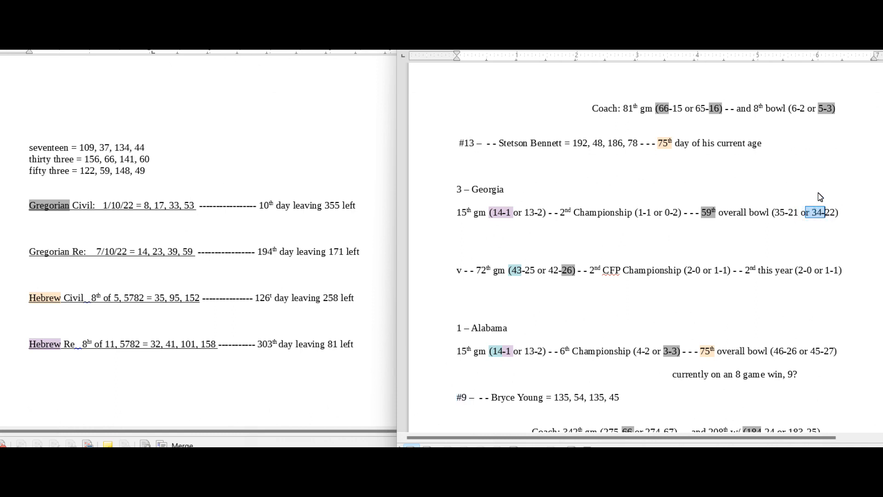
# Replace the Gematrinator phrase box text with 'seventy'
pyautogui.scroll(-3)
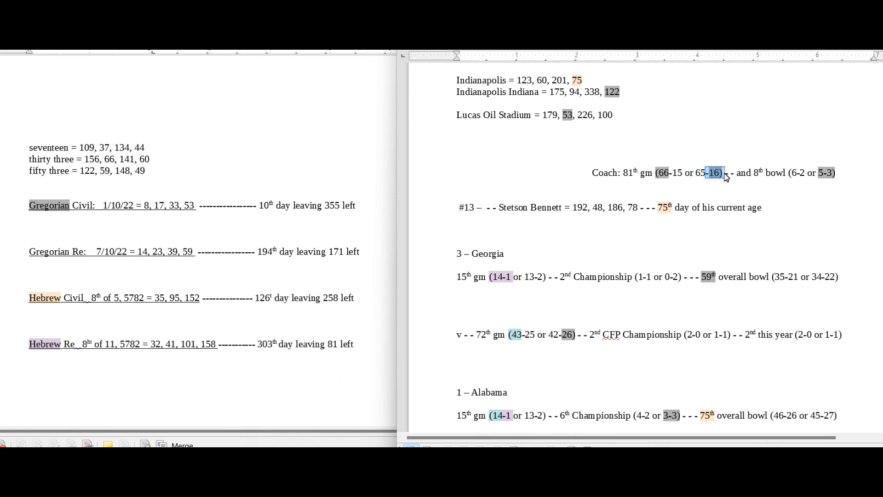
pyautogui.moveTo(838, 190)
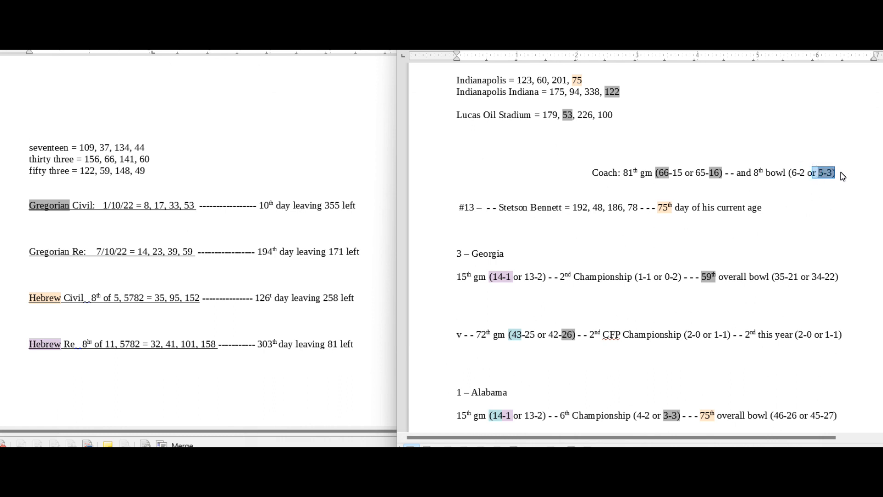
pyautogui.moveTo(695, 239)
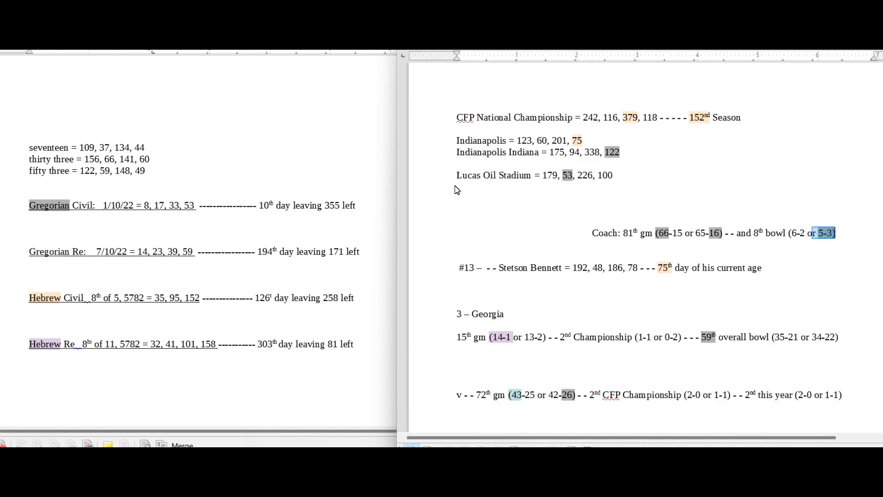
pyautogui.doubleClick(566, 174)
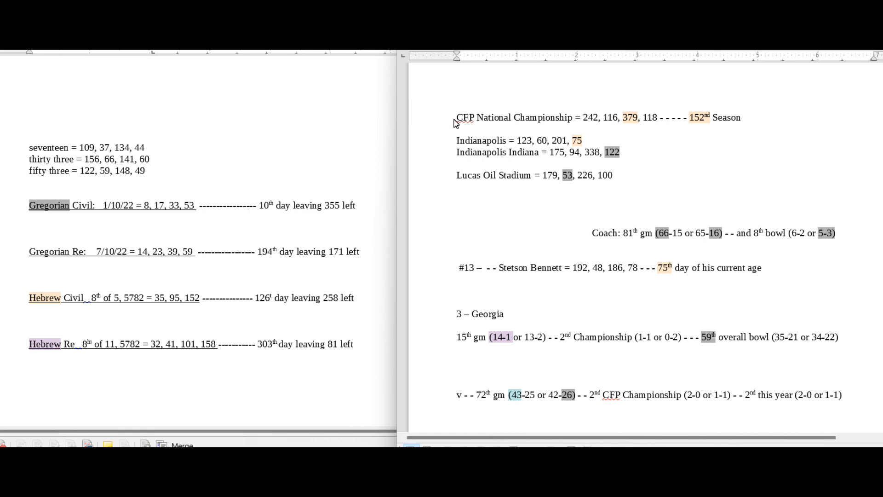
pyautogui.moveTo(457, 118); pyautogui.dragTo(573, 117)
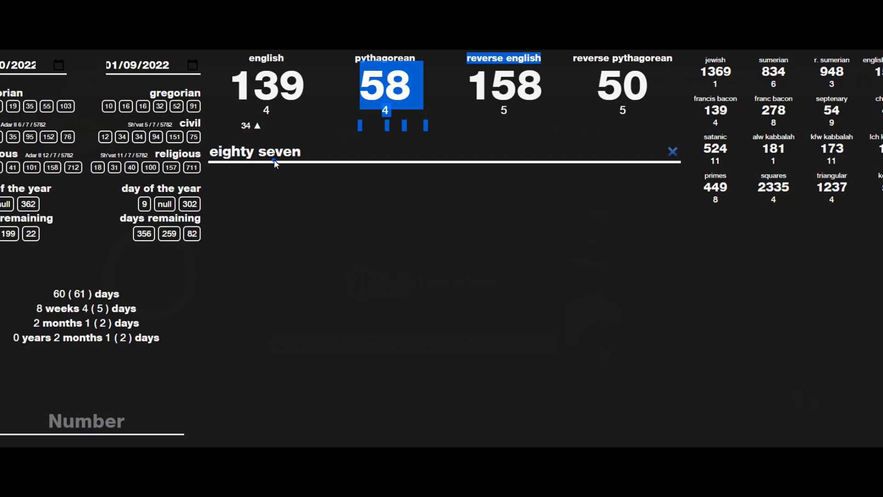
pyautogui.write('seventy')
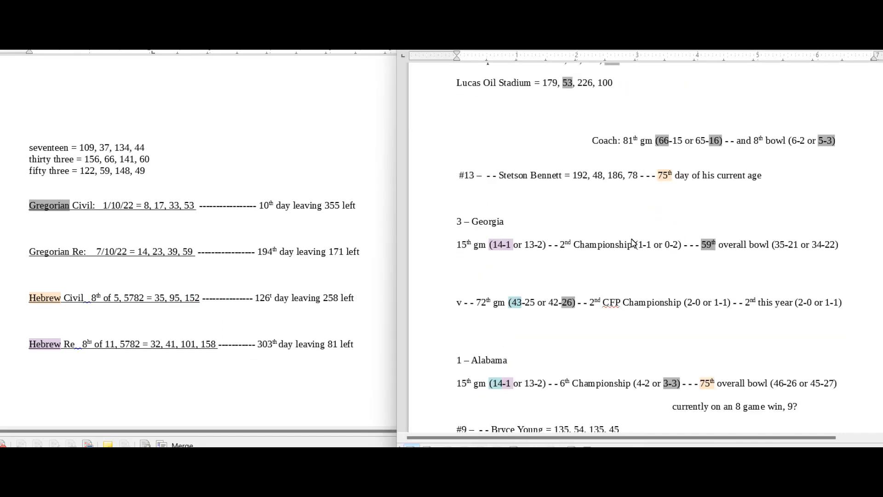
pyautogui.moveTo(651, 175); pyautogui.dragTo(684, 176)
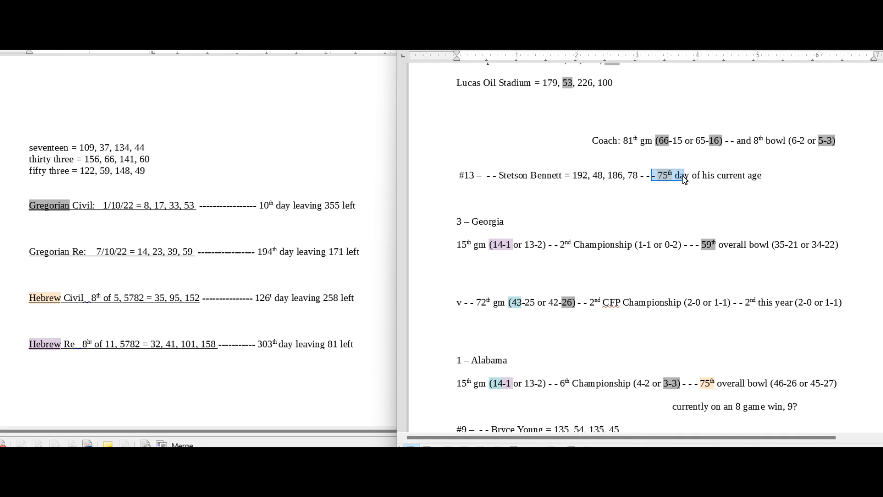
pyautogui.scroll(-3)
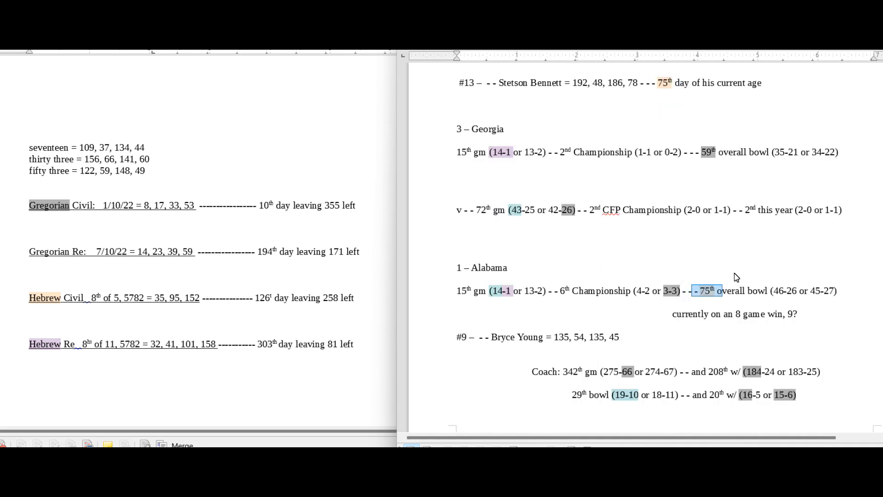
pyautogui.moveTo(730, 269)
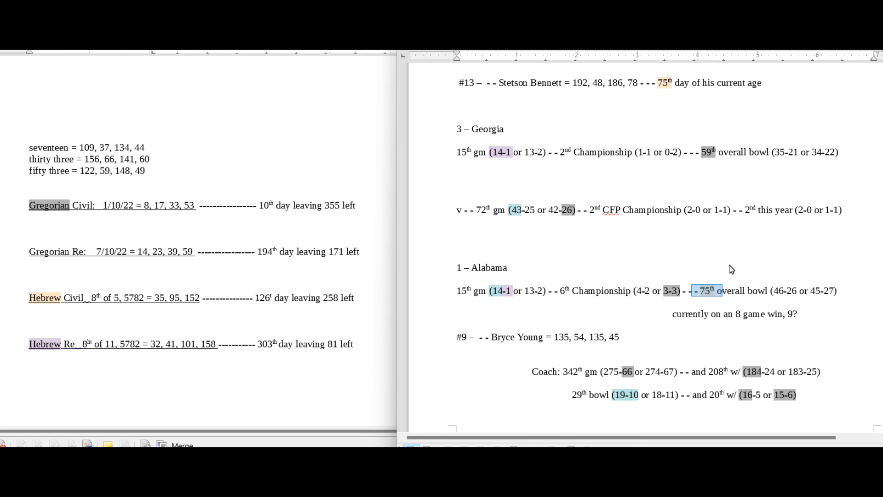
pyautogui.moveTo(743, 246)
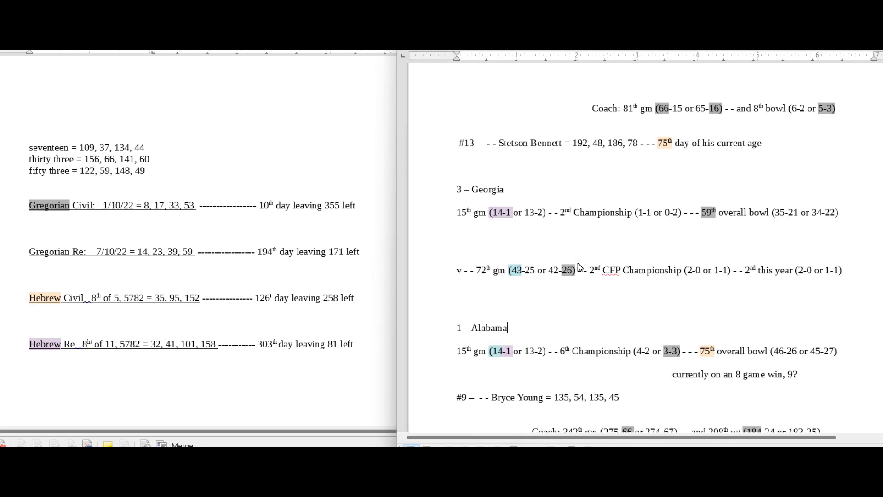
pyautogui.moveTo(549, 265)
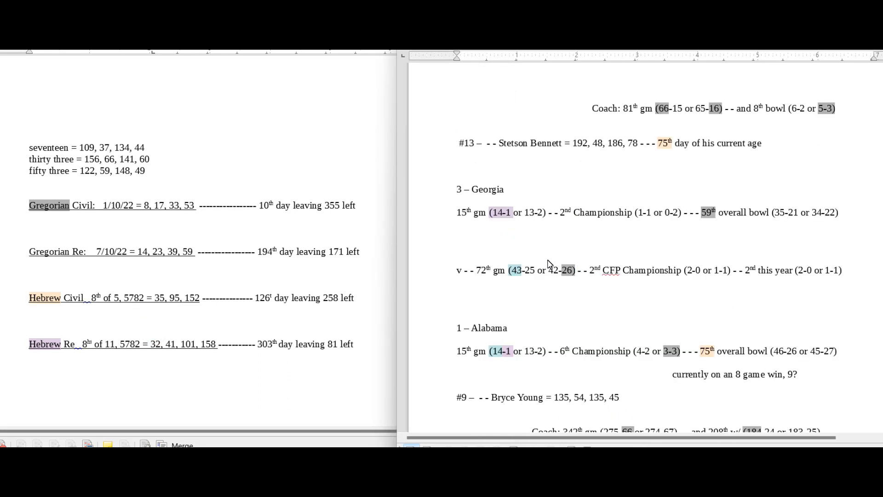
pyautogui.moveTo(346, 270)
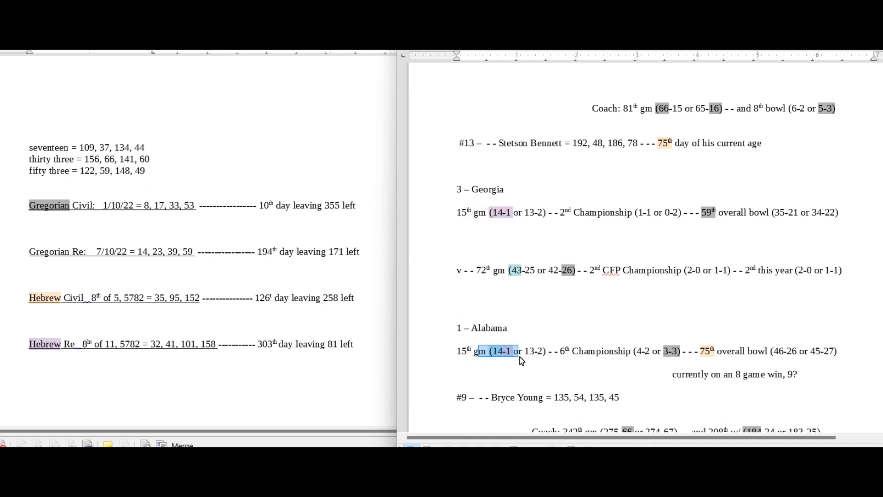
pyautogui.moveTo(598, 301)
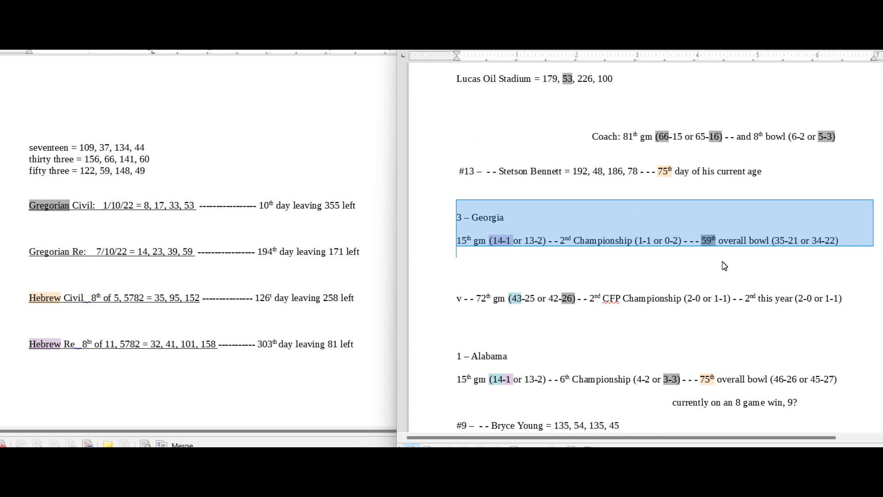
pyautogui.scroll(-3)
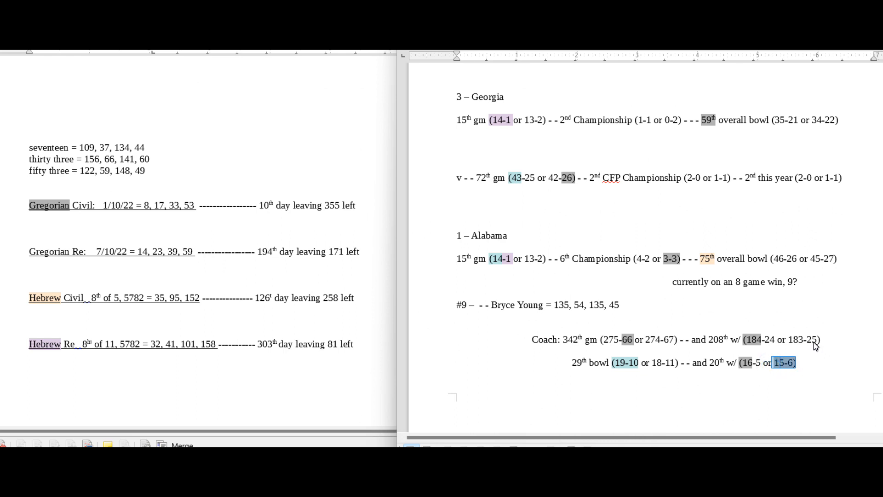
pyautogui.scroll(-3)
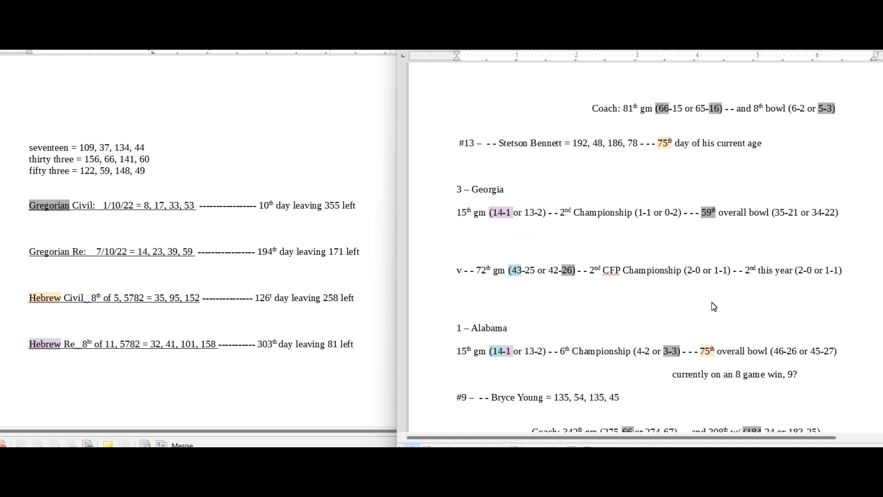
pyautogui.moveTo(704, 243)
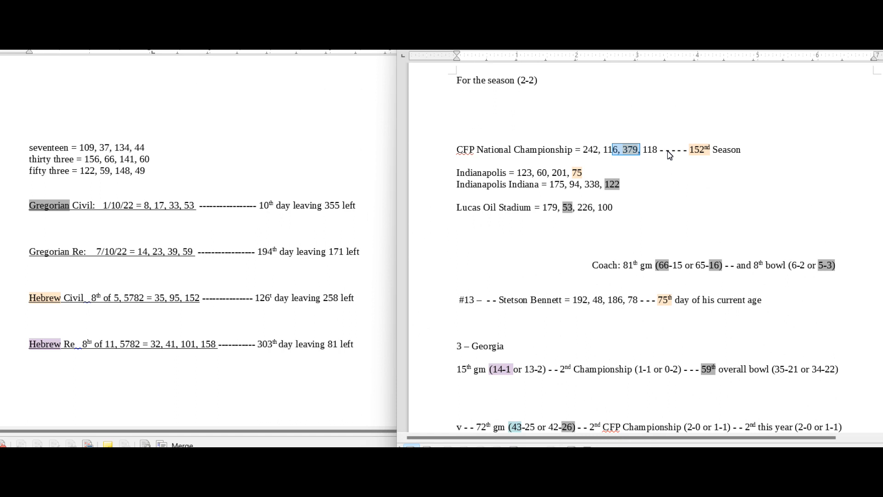
pyautogui.scroll(-3)
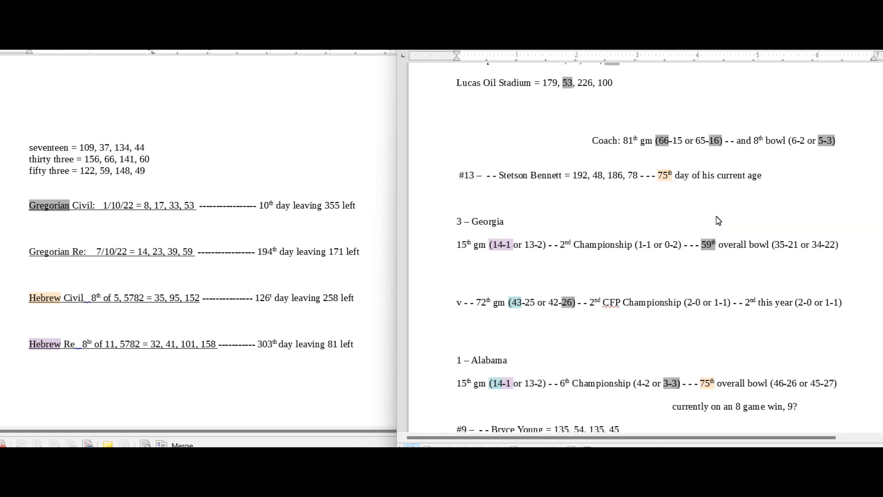
pyautogui.scroll(-3)
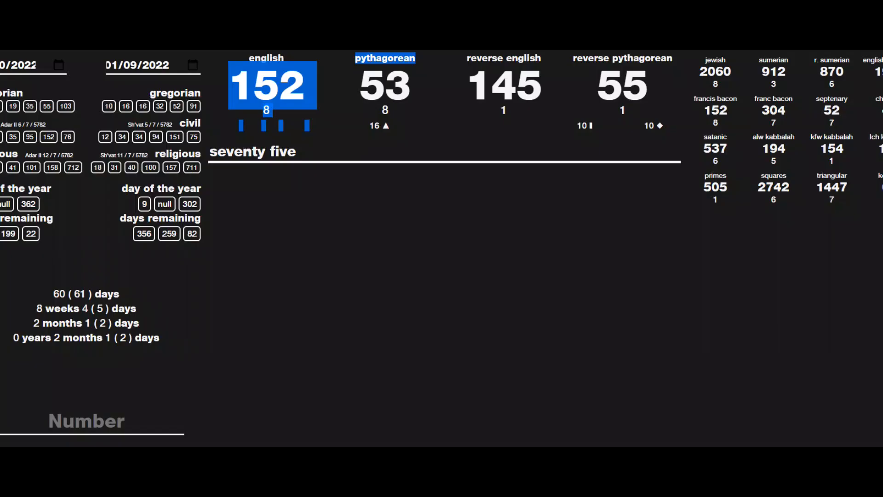
# Type the number into the Gematrinator phrase box to get the 'twenty seven' totals
pyautogui.write('te')
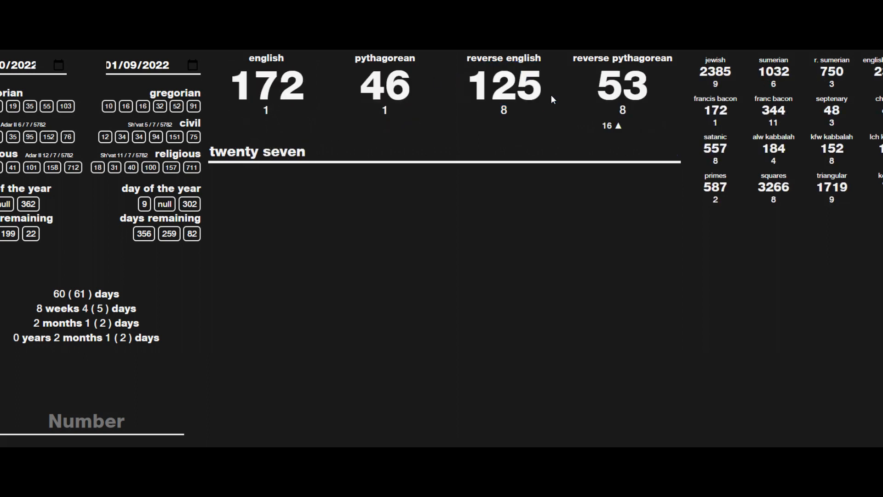
pyautogui.moveTo(502, 276)
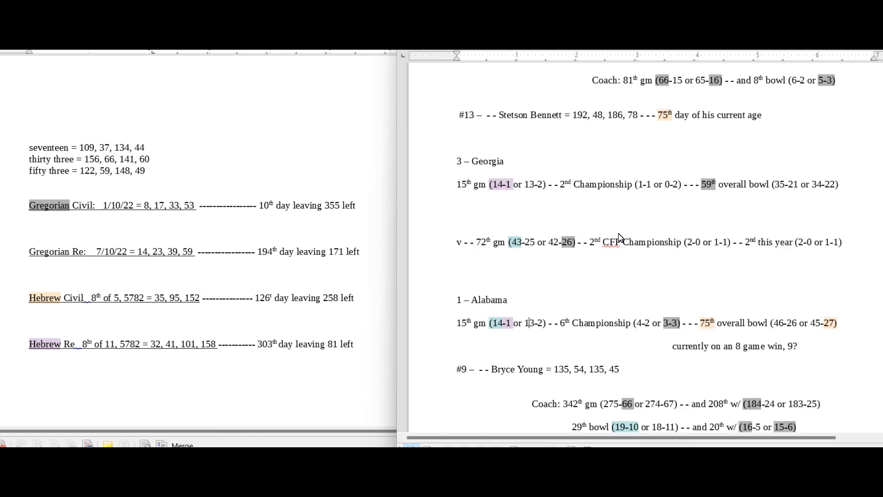
# Locate Alabama's 45-27 overall bowl record and select the 27
pyautogui.scroll(-3)
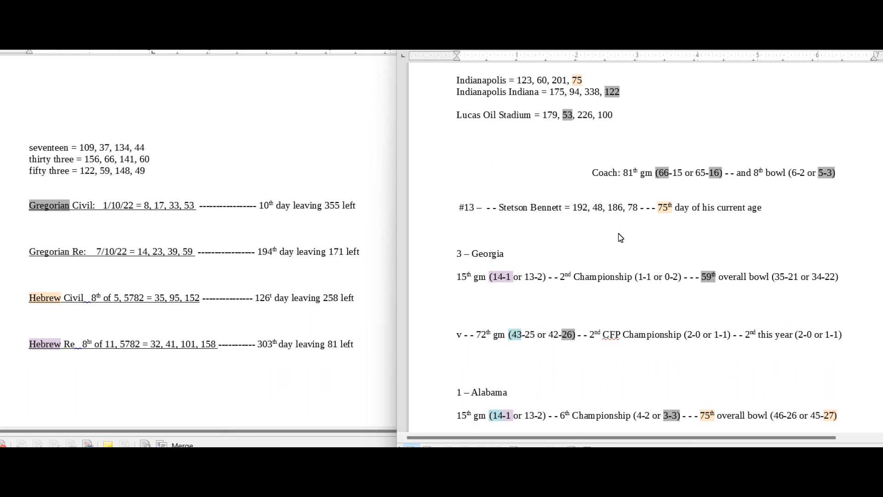
pyautogui.click(528, 415)
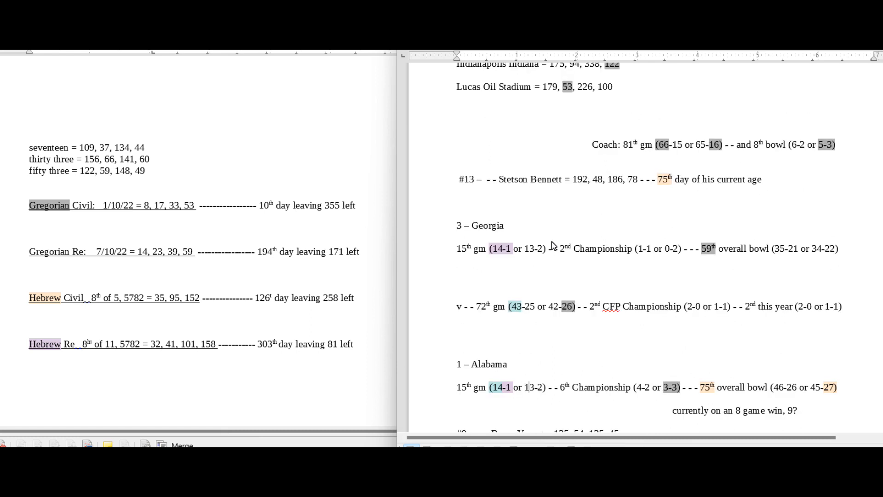
pyautogui.scroll(-3)
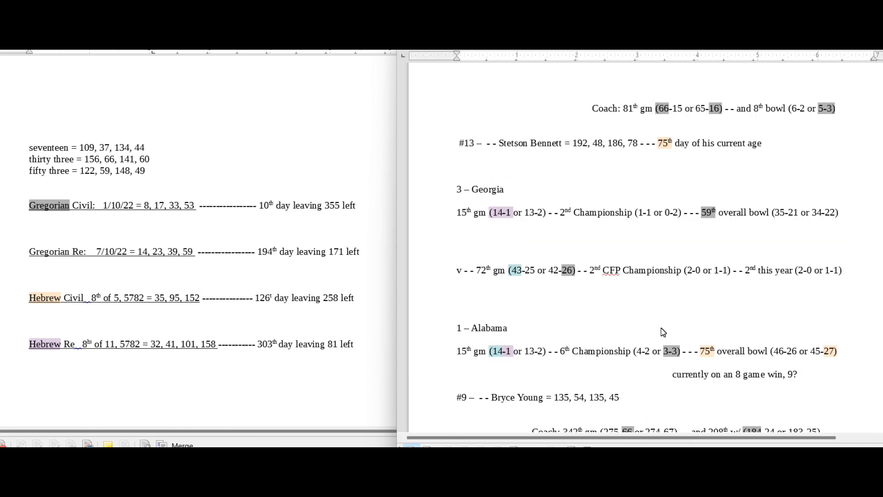
pyautogui.scroll(-3)
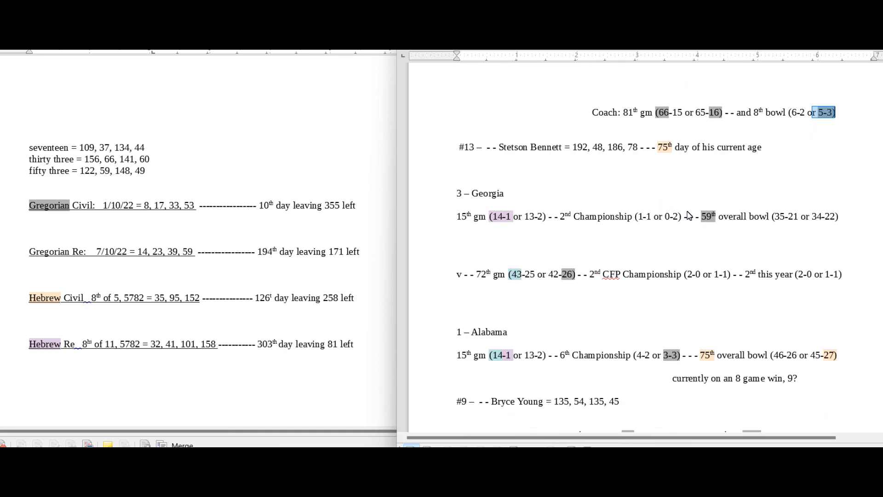
pyautogui.scroll(-3)
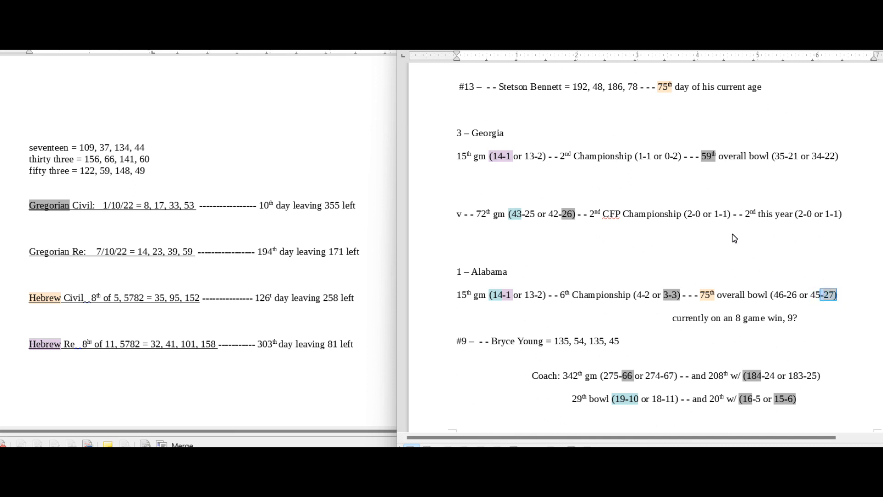
pyautogui.scroll(-3)
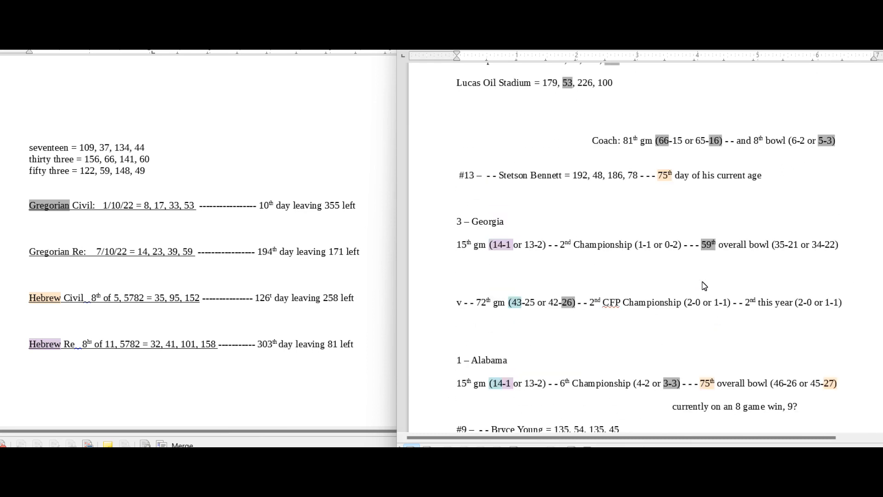
pyautogui.doubleClick(662, 140)
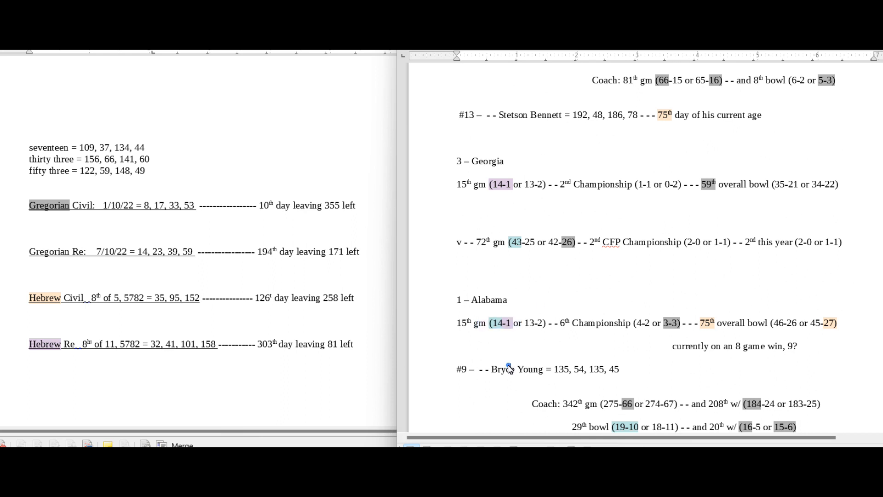
pyautogui.doubleClick(462, 369)
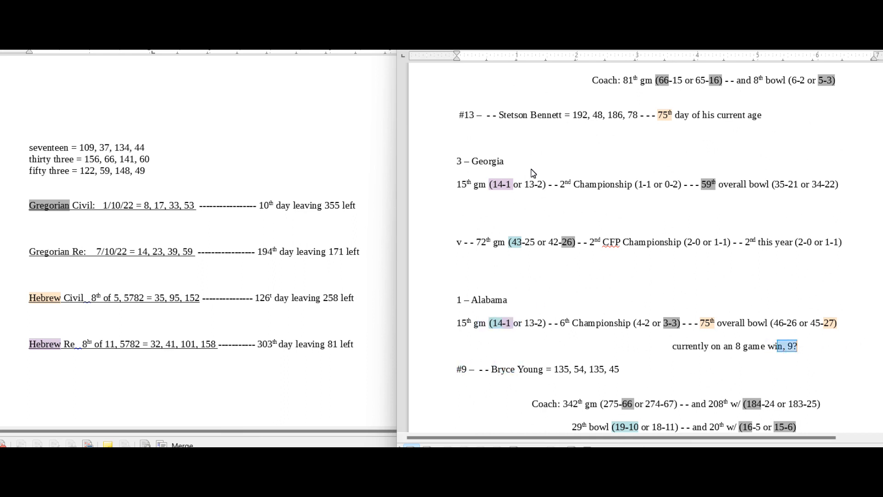
pyautogui.doubleClick(465, 115)
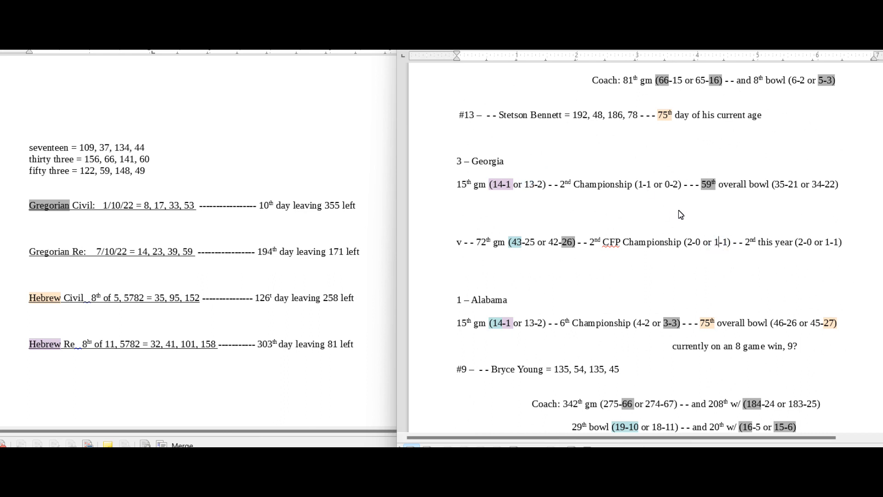
pyautogui.doubleClick(501, 184)
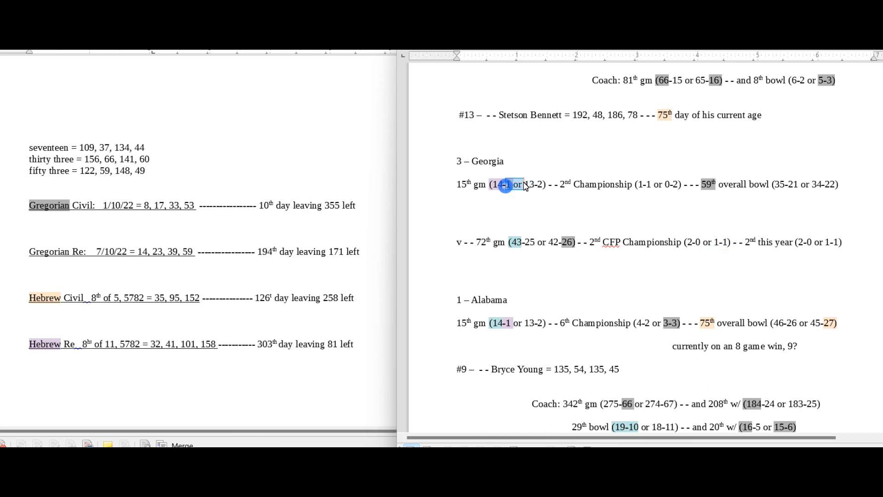